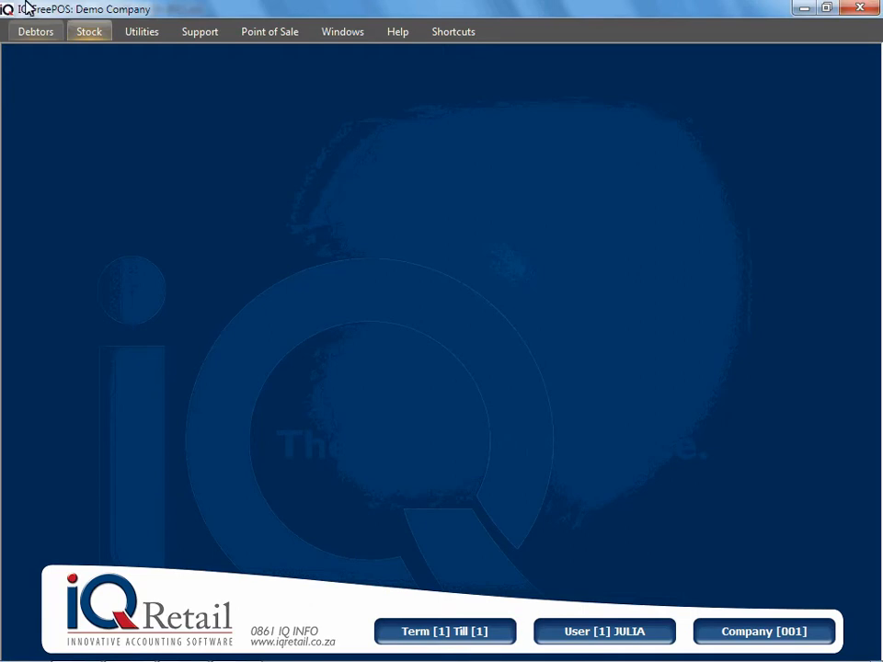
- Launch the Stock Daily Analysis report from the Stock tab's Reports list
click(88, 31)
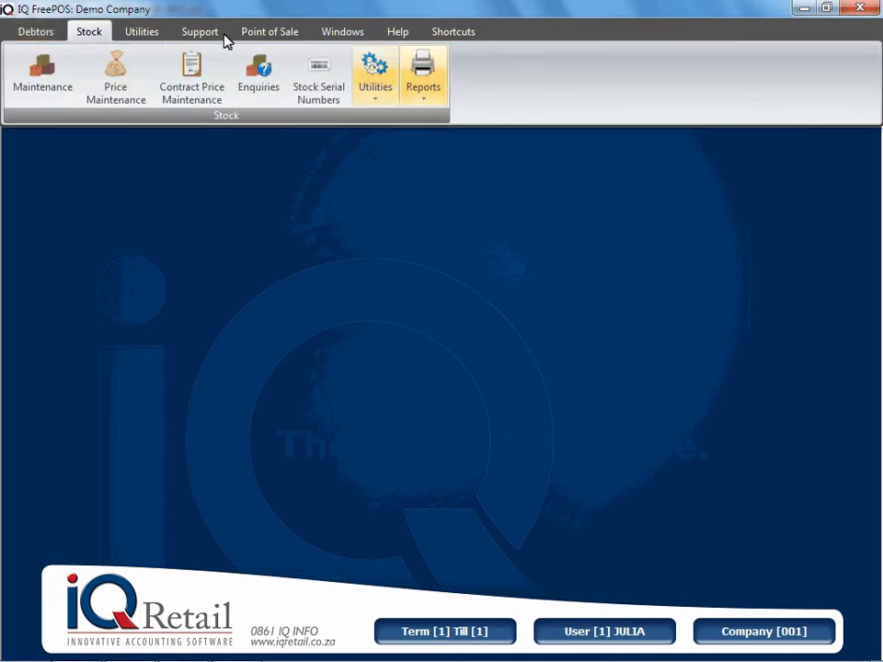
click(423, 74)
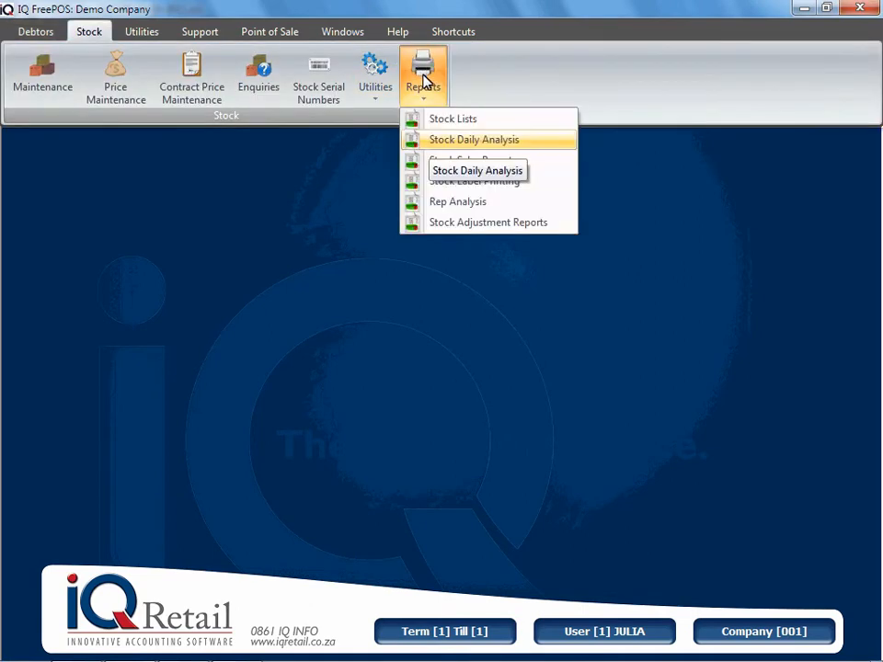
click(475, 139)
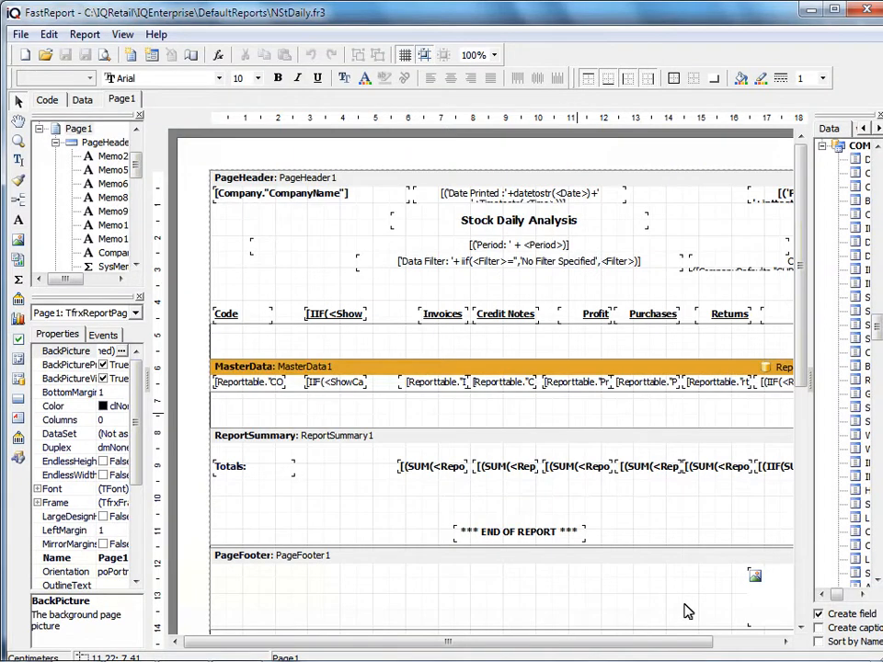
mouse_move(579, 420)
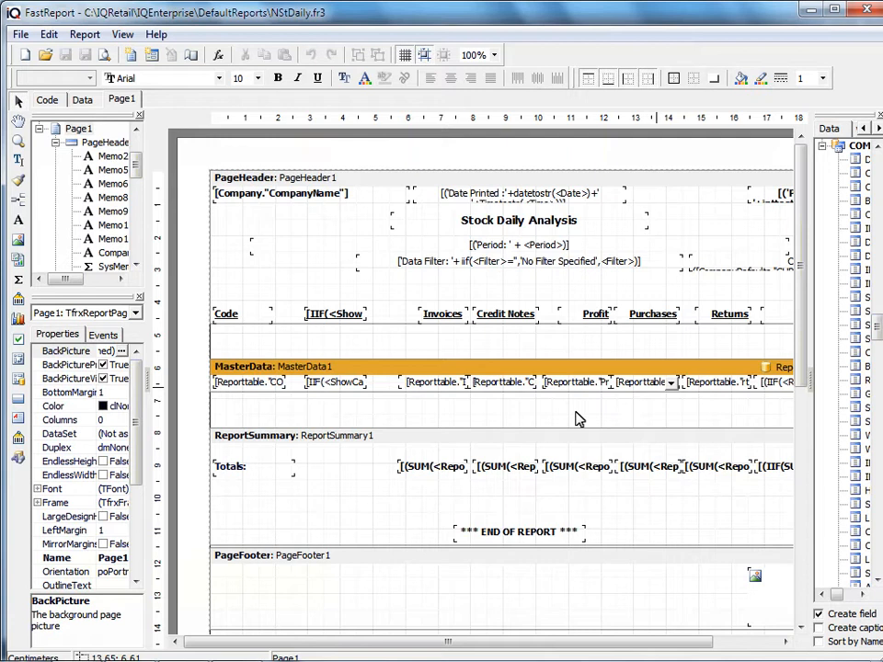
mouse_move(656, 401)
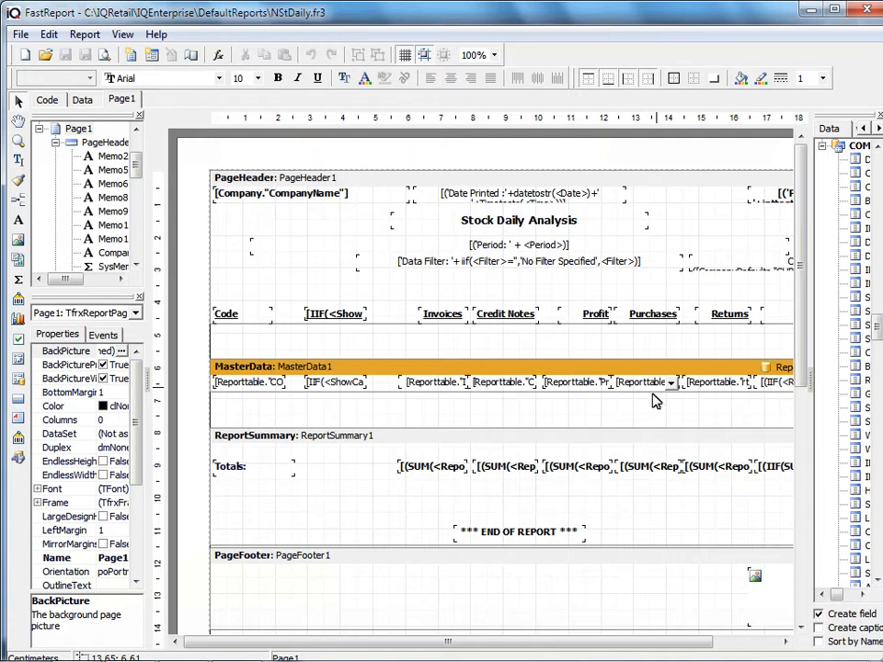
- Select the Purchases value field in the MasterData band of the layout
click(651, 312)
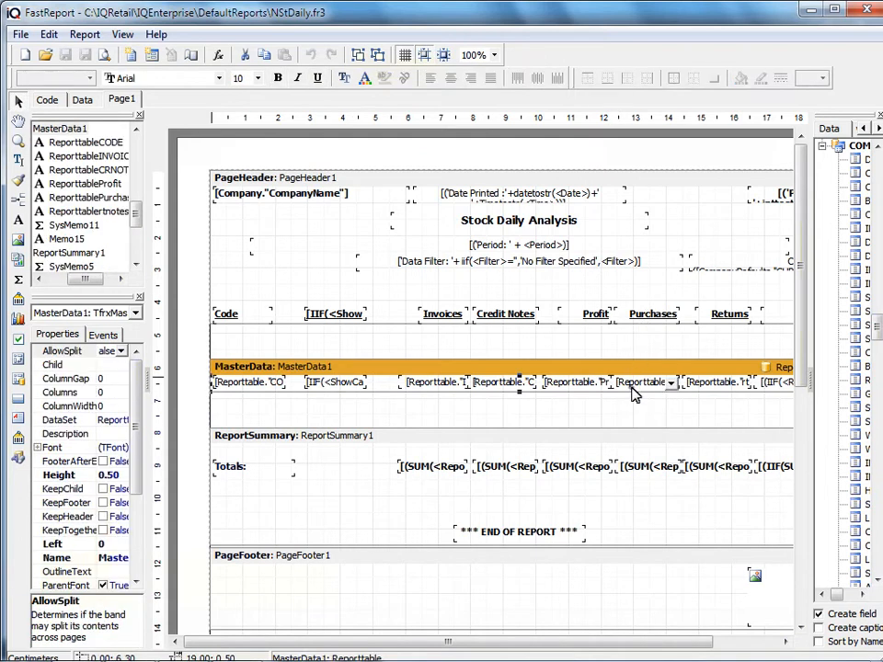
click(643, 380)
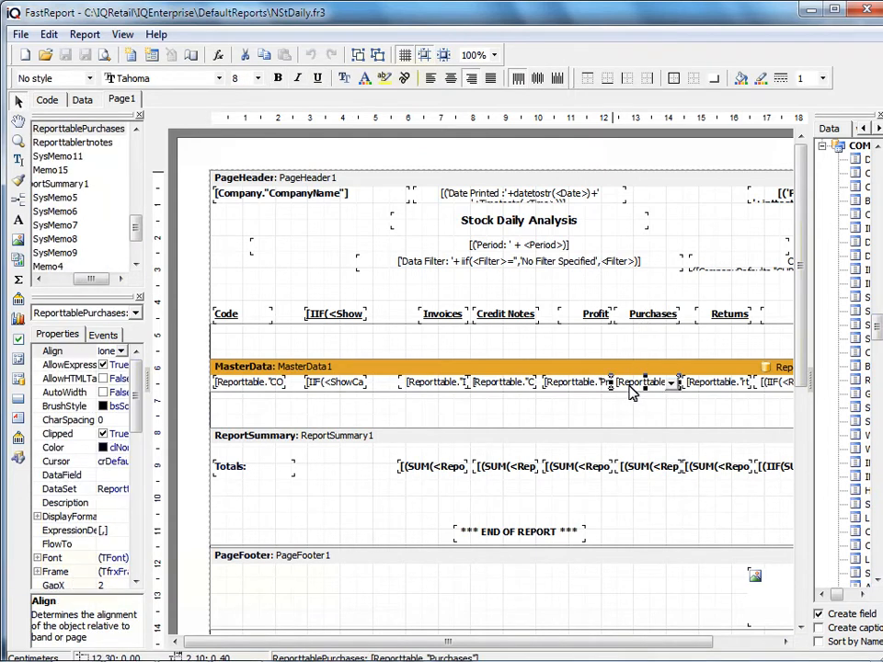
- Remove the Purchases value memo from the master data row via its Memo editor
double_click(651, 381)
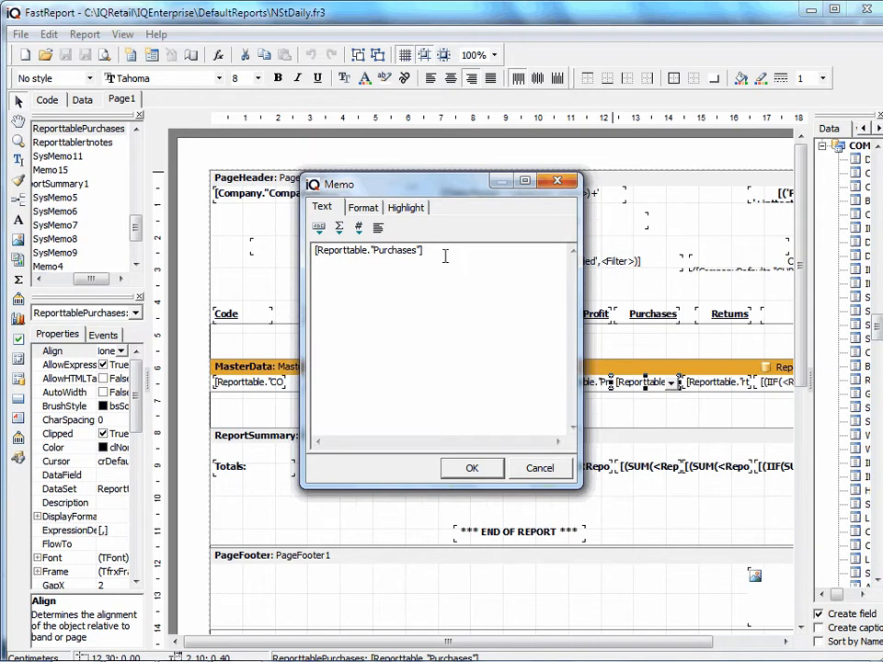
click(471, 469)
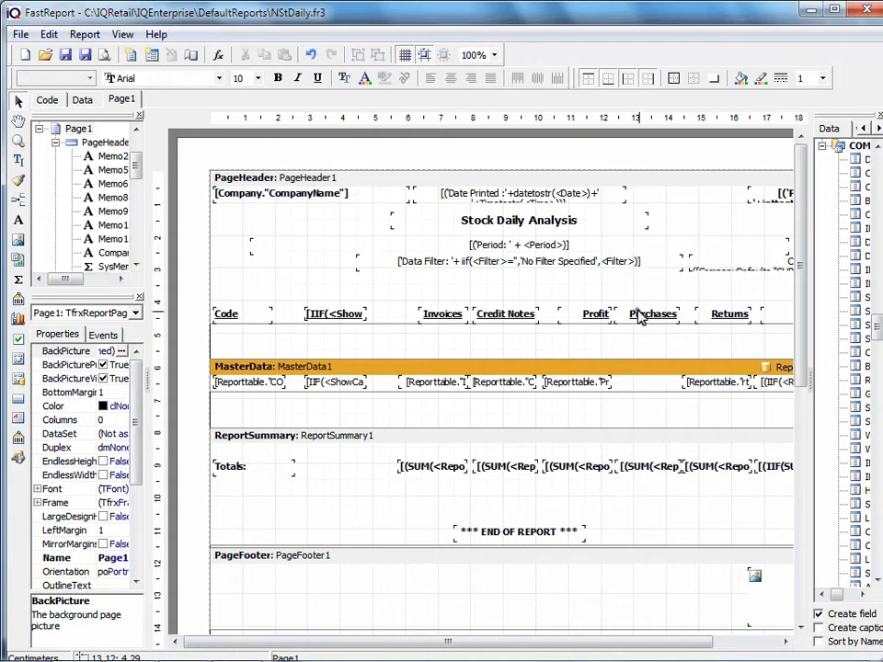
- Delete the Purchases column heading from the page header band
click(653, 313)
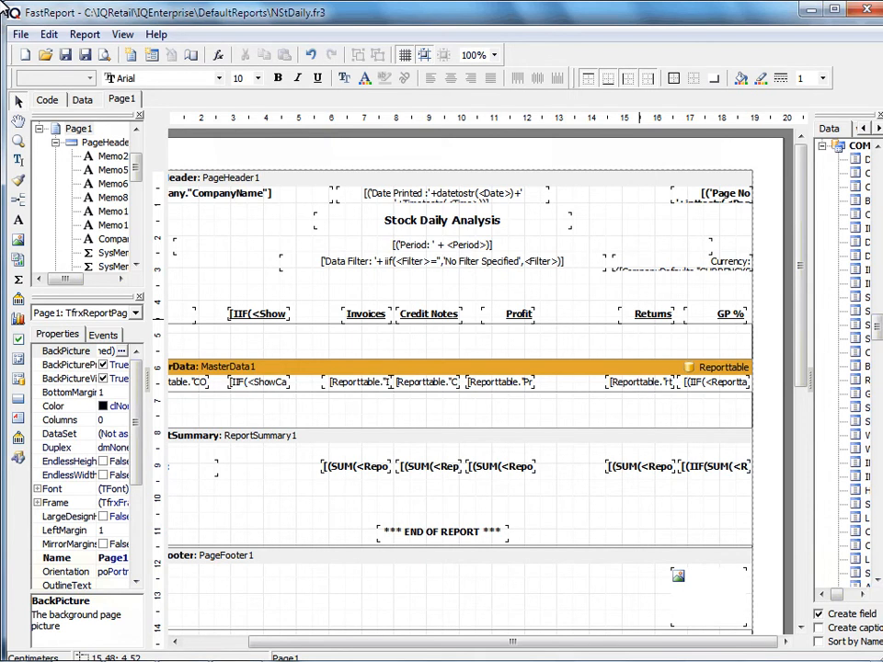
mouse_move(537, 122)
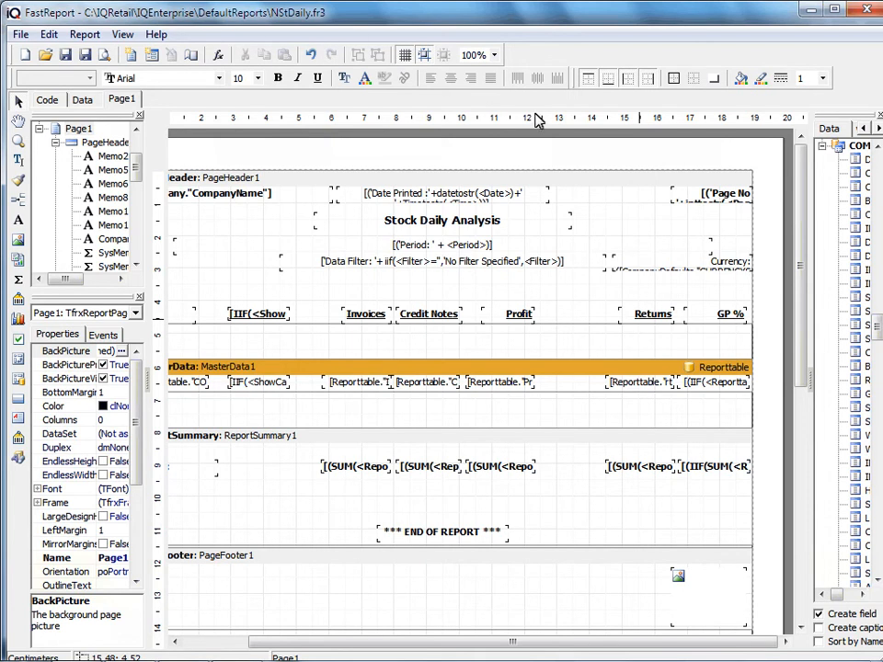
- Uncheck Visible on the Returns heading, value field and summary total
right_click(618, 312)
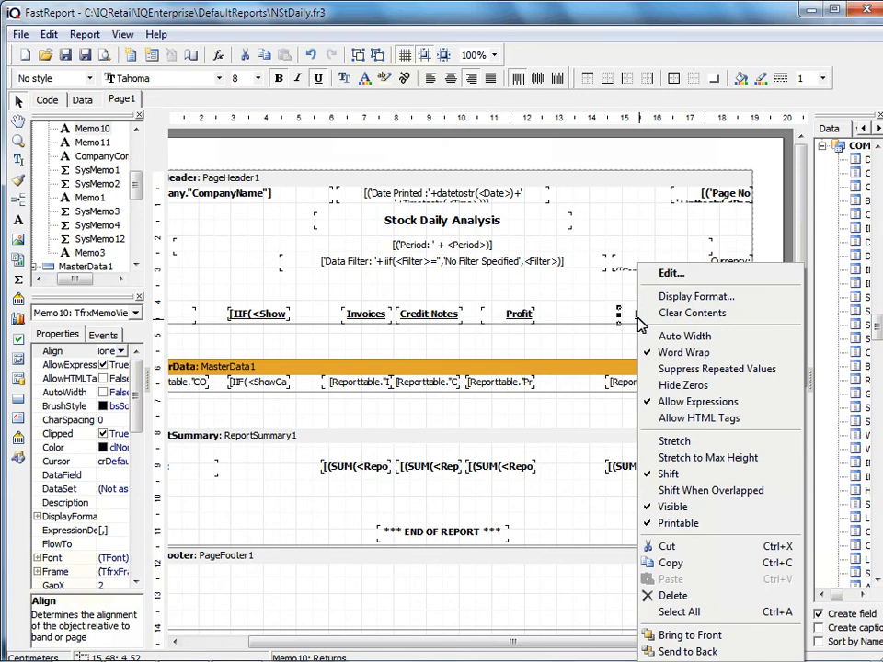
mouse_move(673, 506)
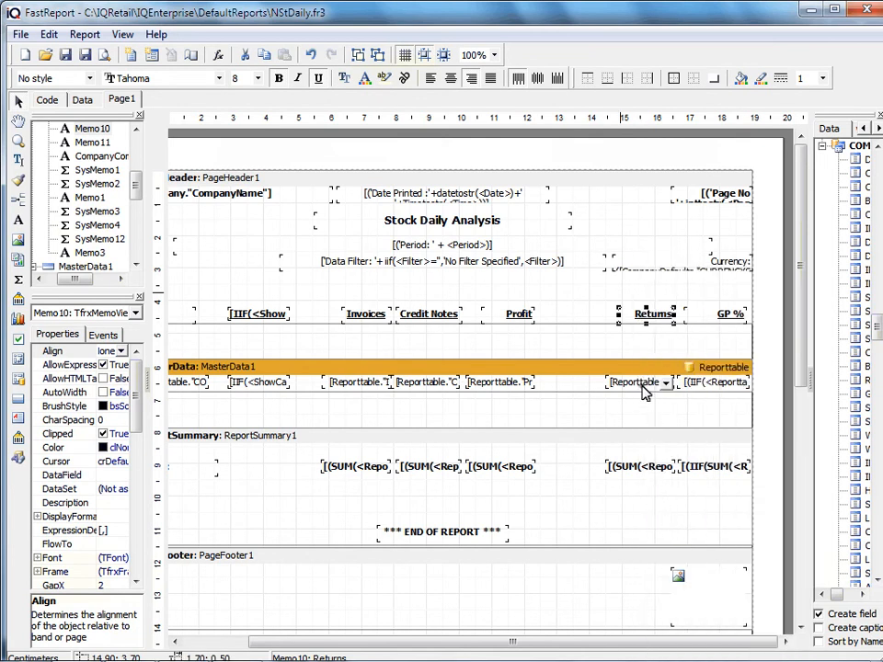
right_click(640, 381)
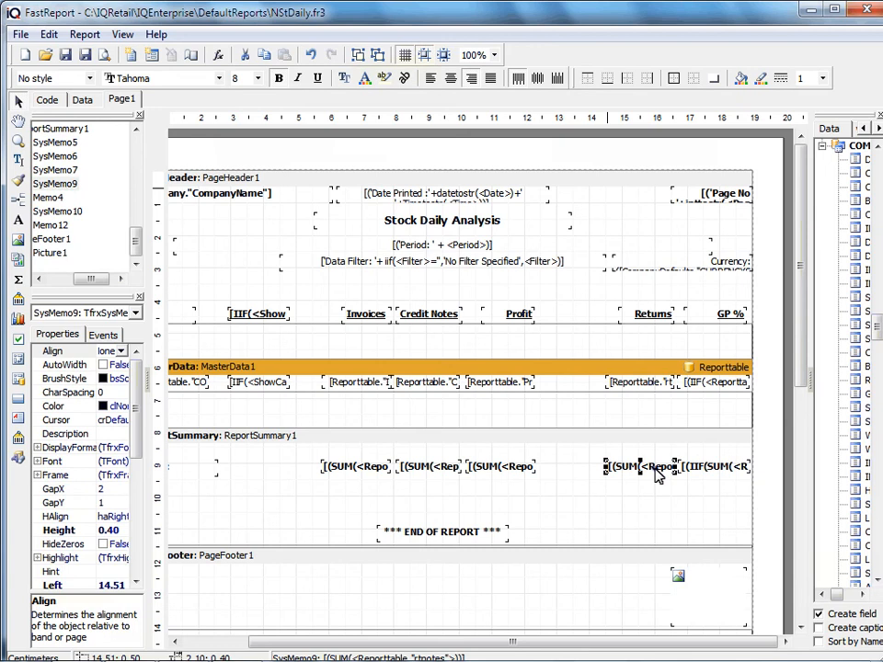
right_click(655, 467)
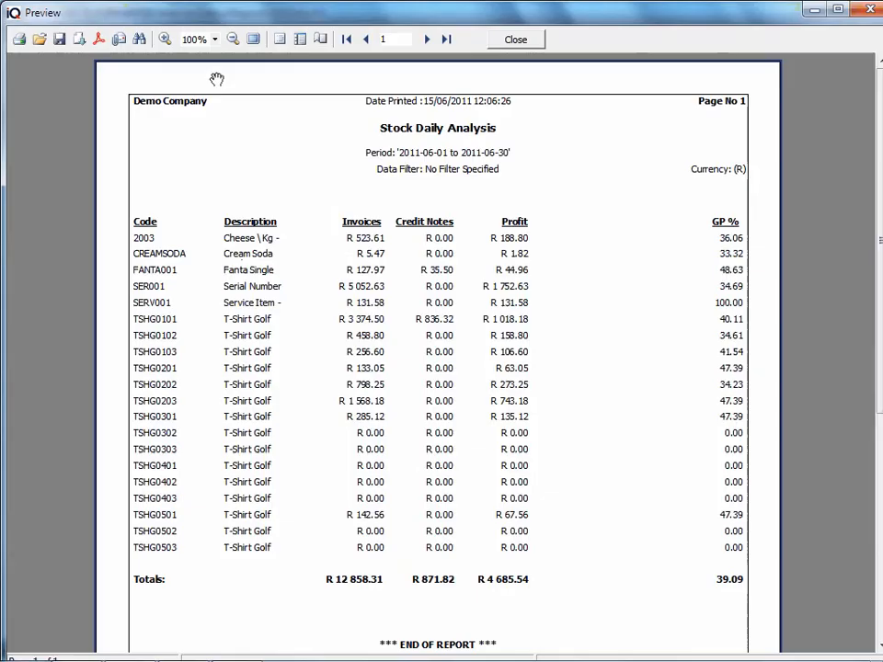
mouse_move(296, 257)
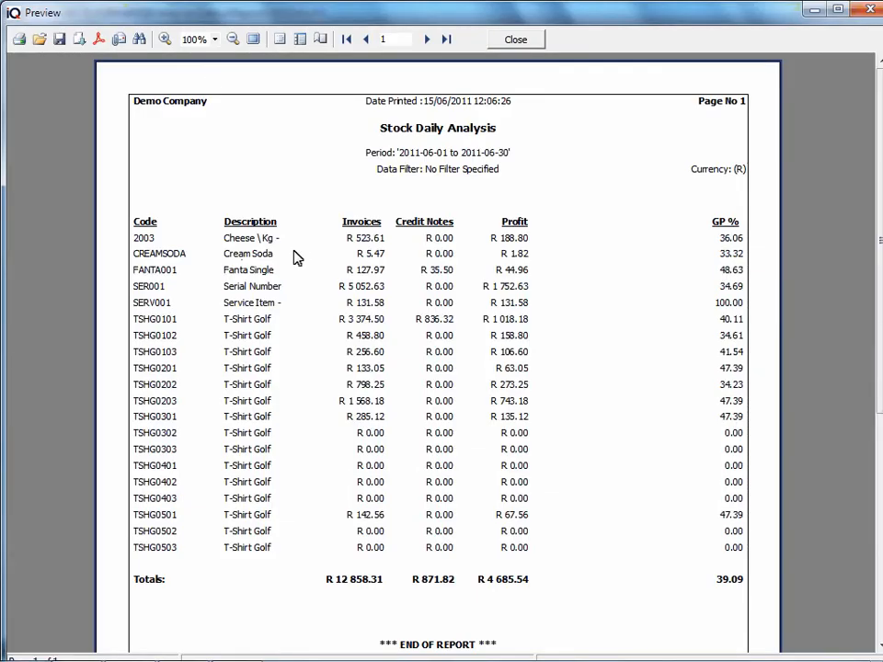
mouse_move(522, 83)
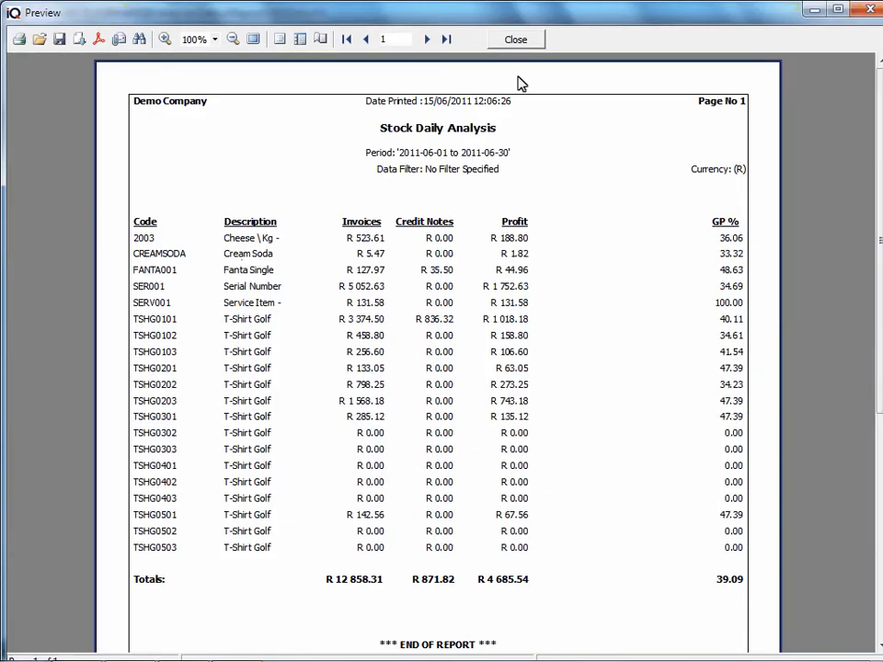